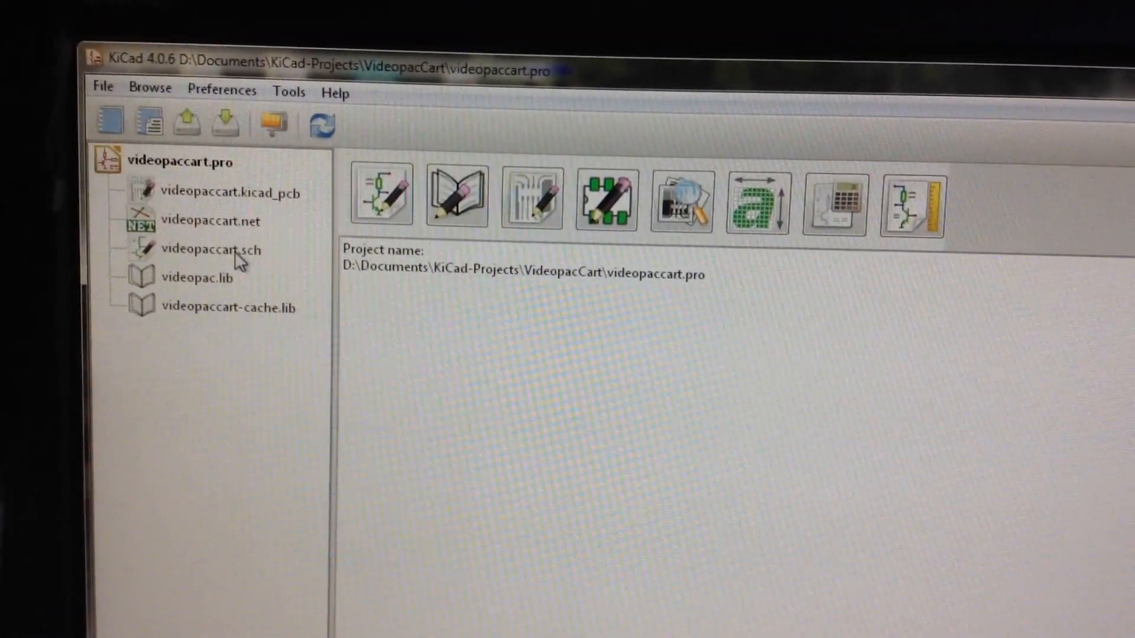
Open videopaccart.sch from the project tree in Eeschema to show the regulator and Arduino Mini
click(211, 250)
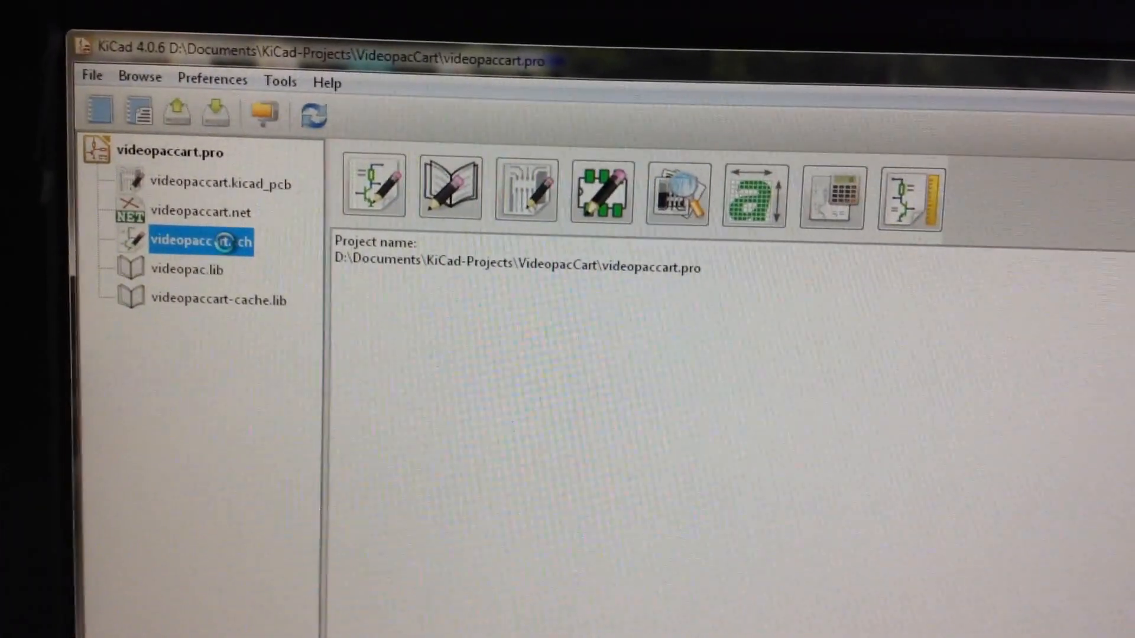
double_click(200, 241)
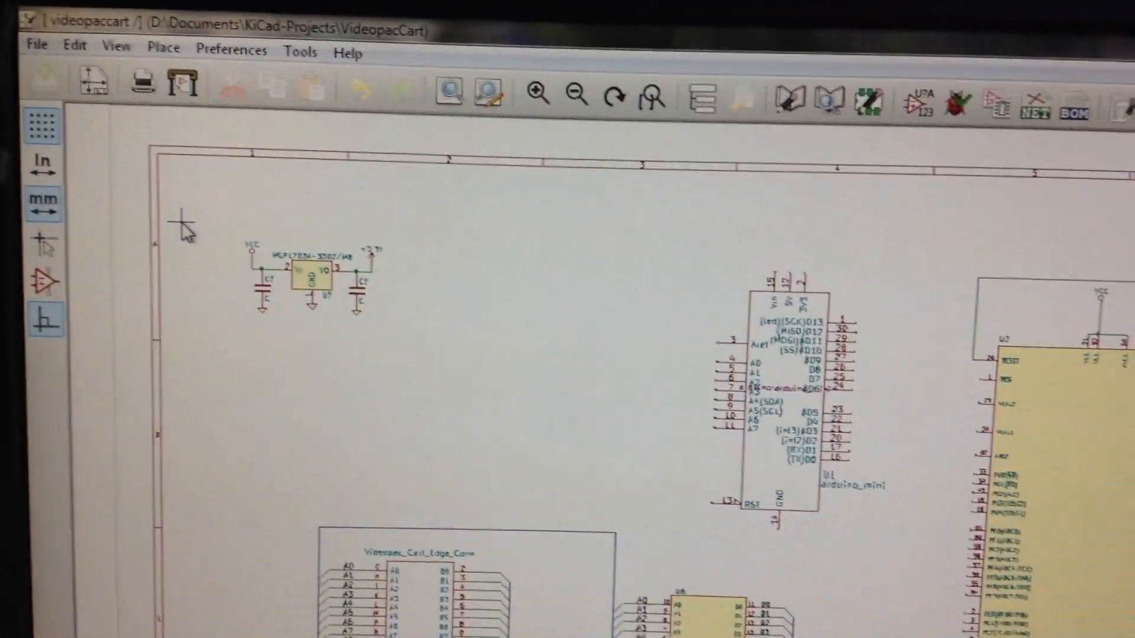